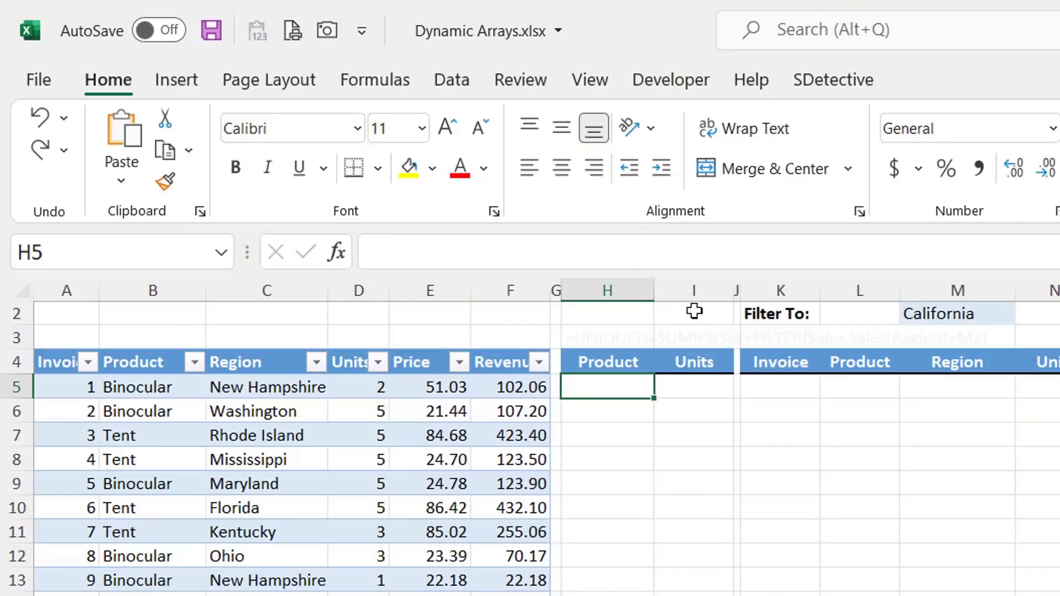
# Enter =UNIQUE(Sales[Product]) in H5 to spill Binocular, Tent, Backpack and Compass.
pyautogui.write('=unique(')
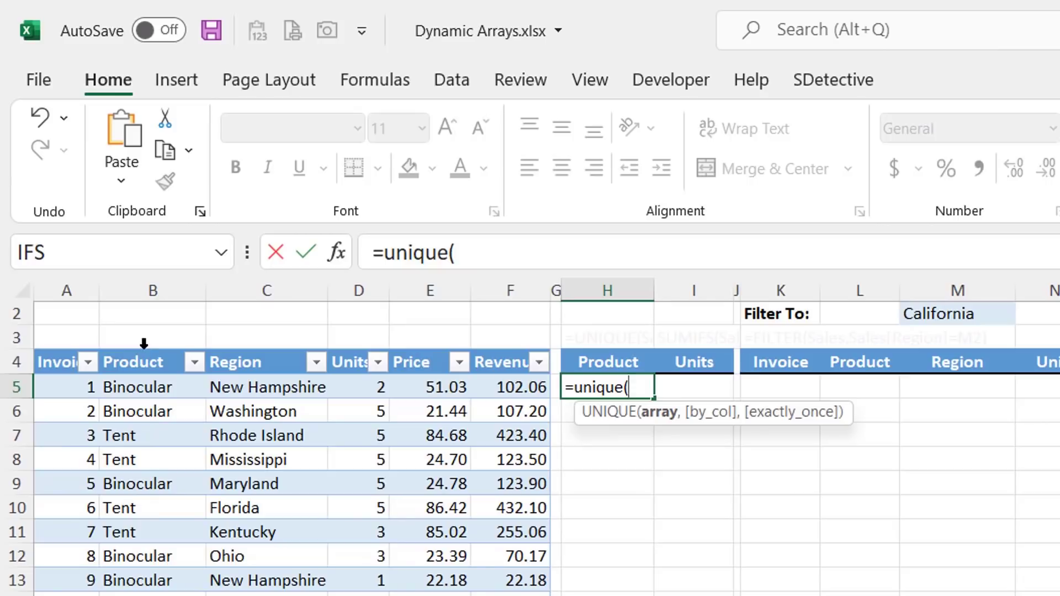
pyautogui.click(153, 387)
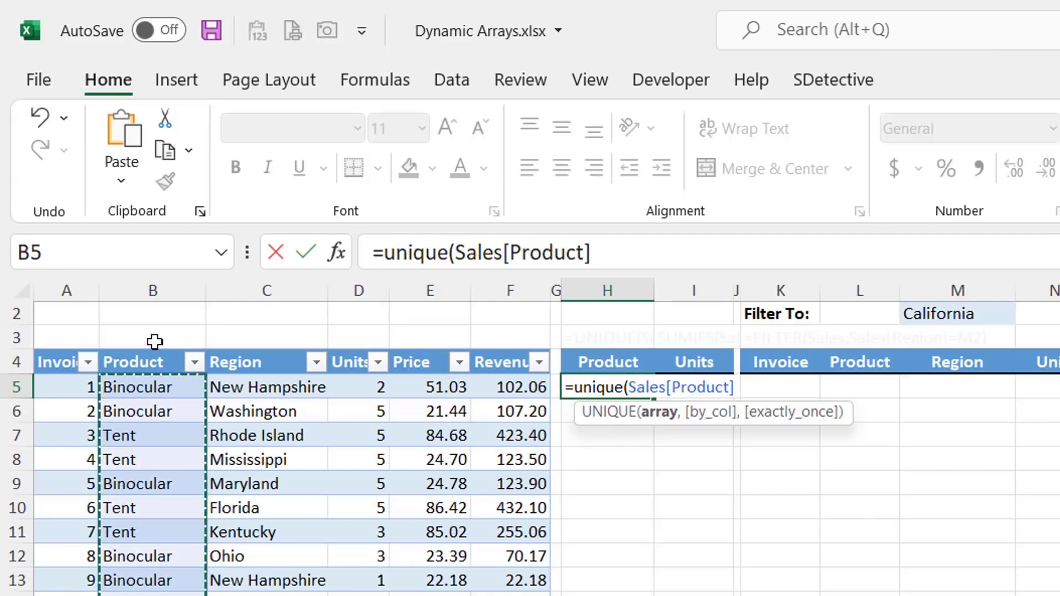
pyautogui.press('Enter')
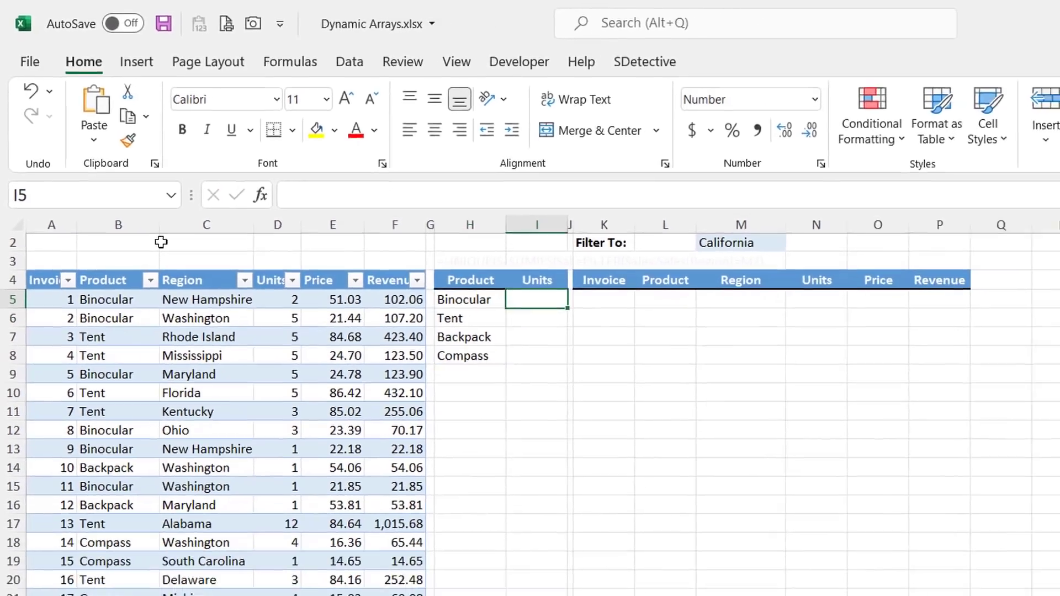
# Enter =SUMIFS(Sales[Units],Sales[Product],H5#) in I5 and review its arguments, showing 411 for Binocular.
pyautogui.write('=SUMIFS(Sales[Units],Sales[Product],H5#)')
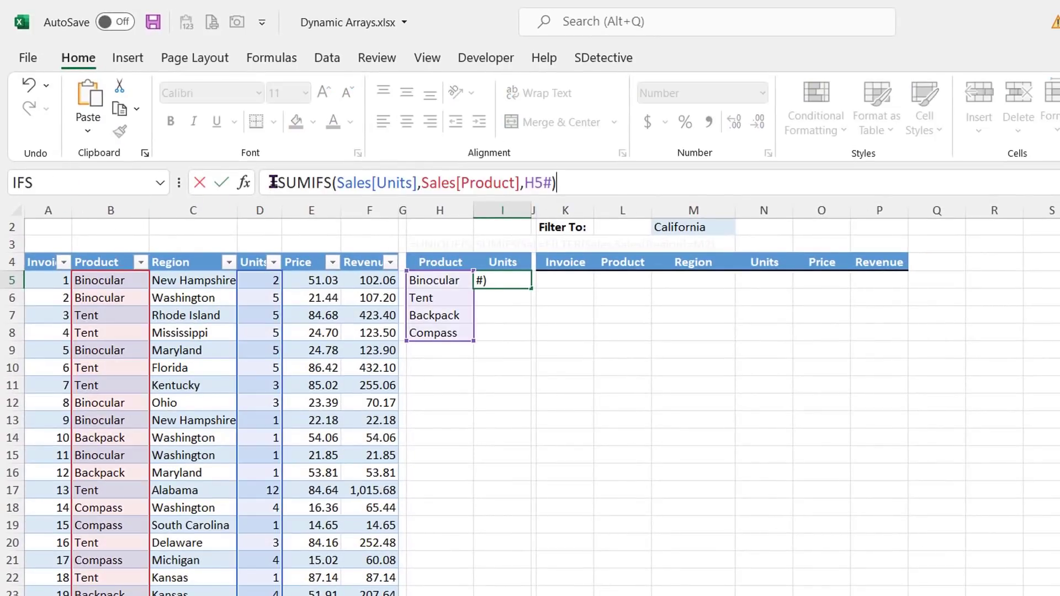
pyautogui.click(244, 183)
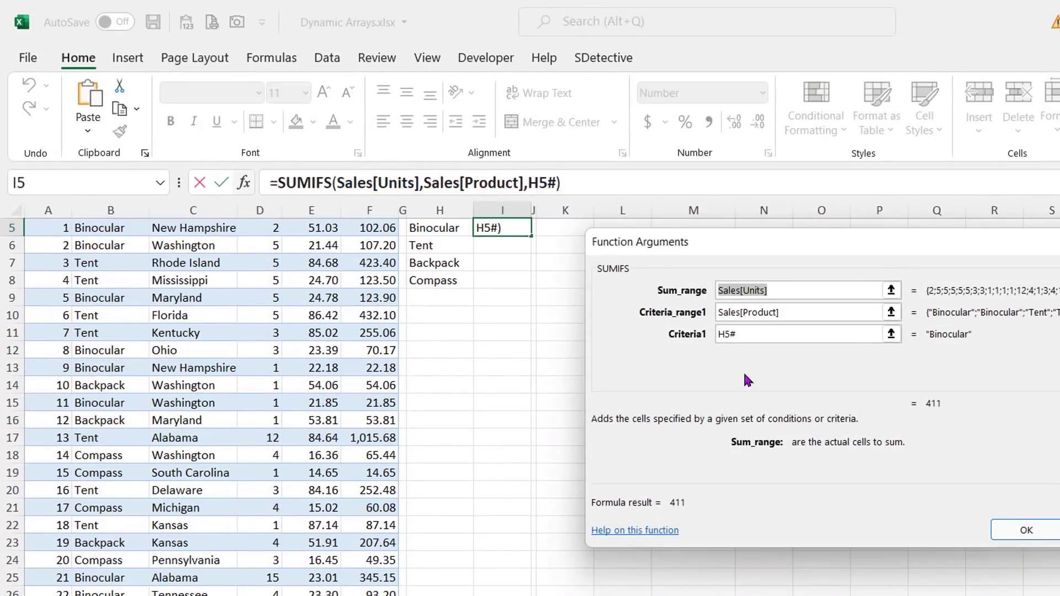